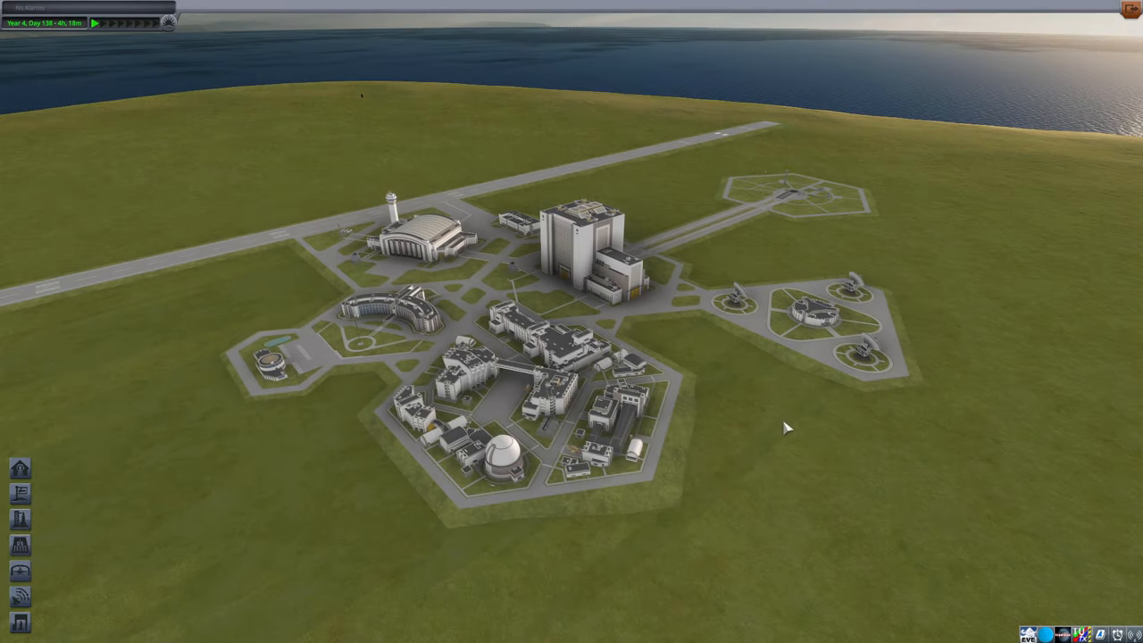
pyautogui.moveTo(748, 416)
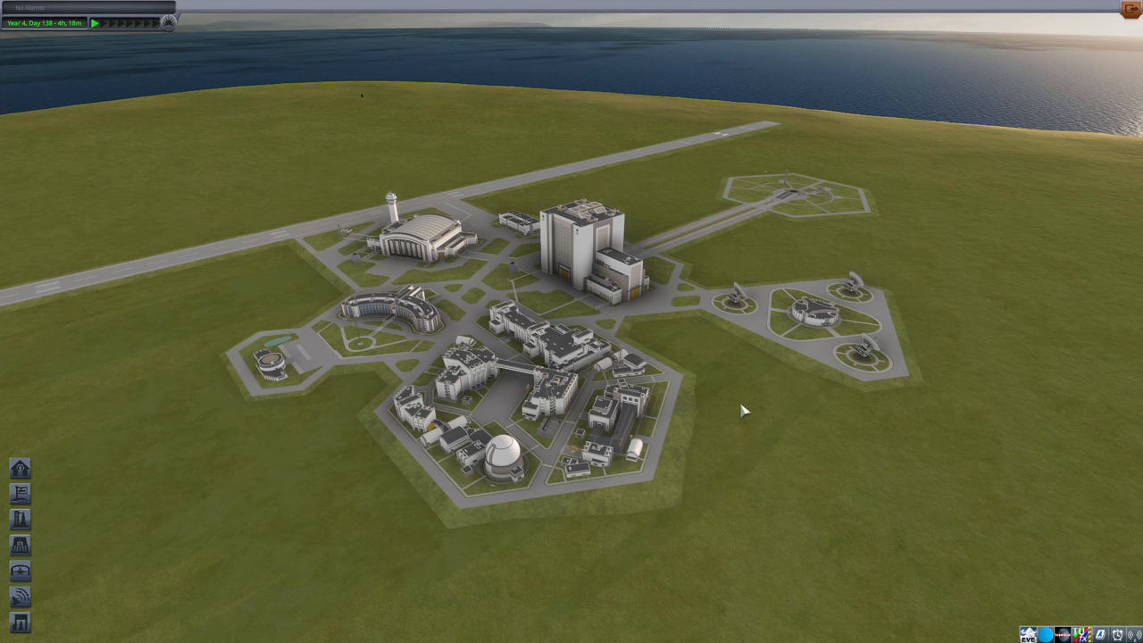
pyautogui.moveTo(518, 223)
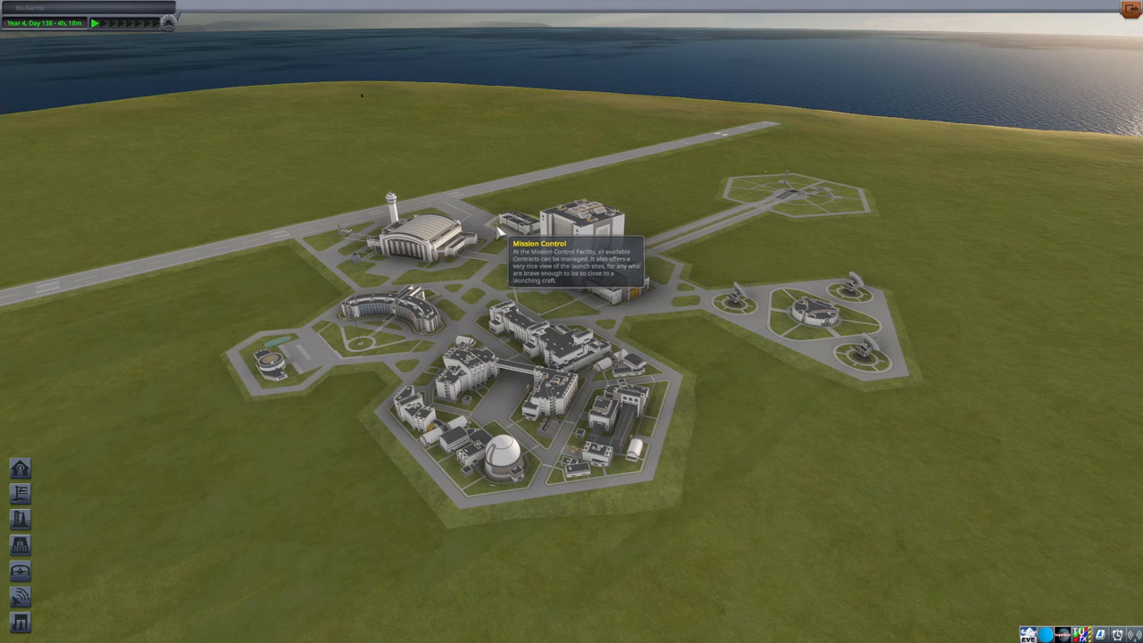
pyautogui.moveTo(402, 241)
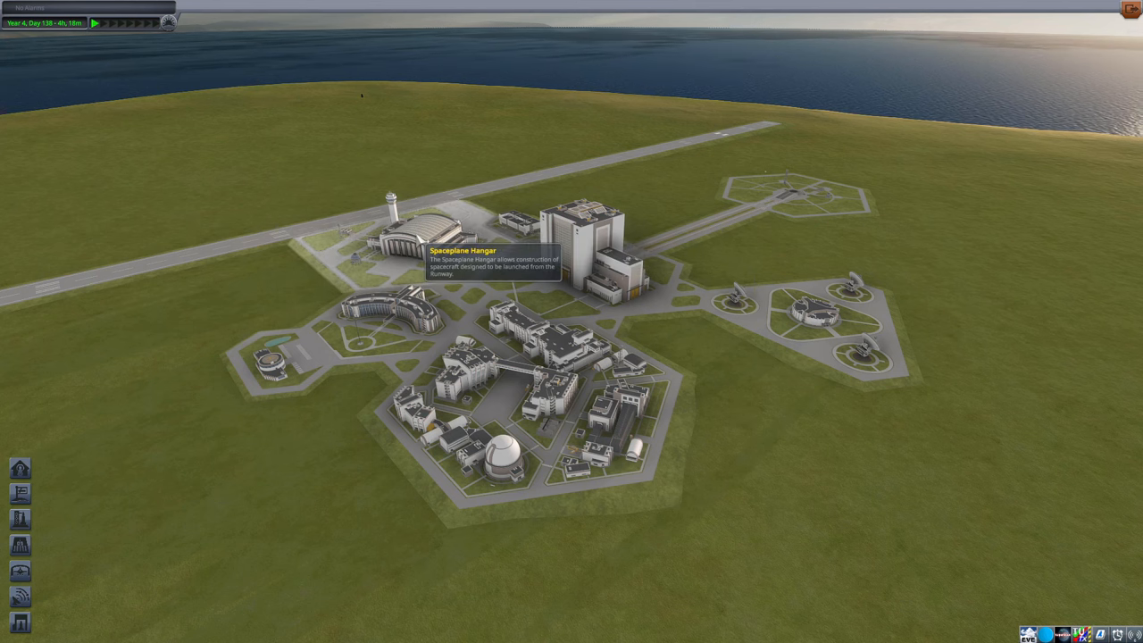
pyautogui.moveTo(736, 403)
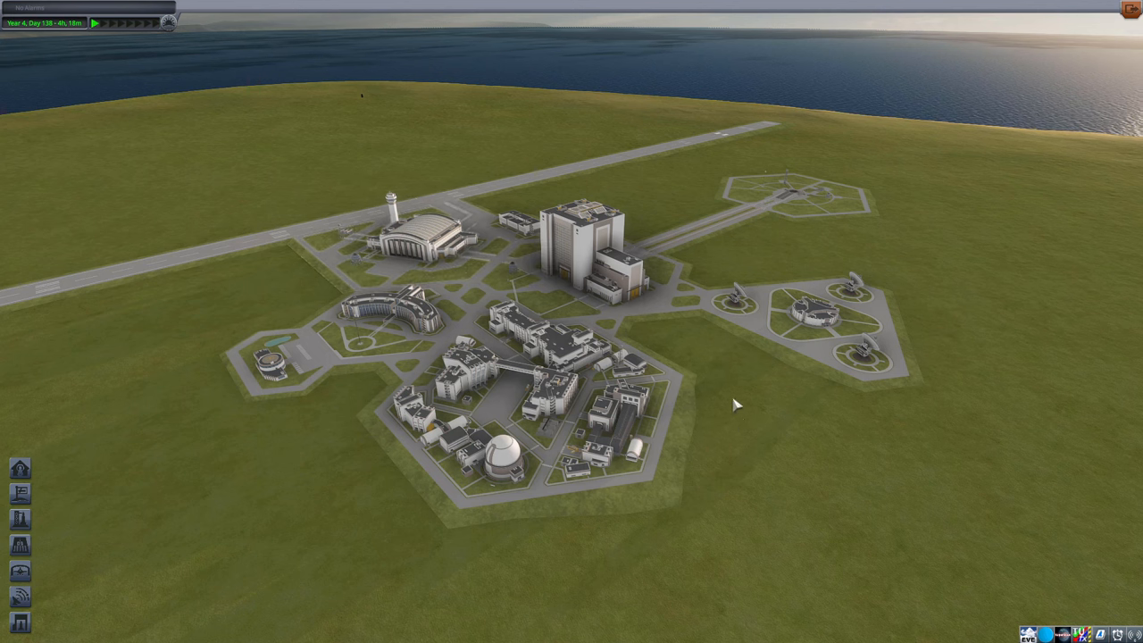
pyautogui.moveTo(741, 390)
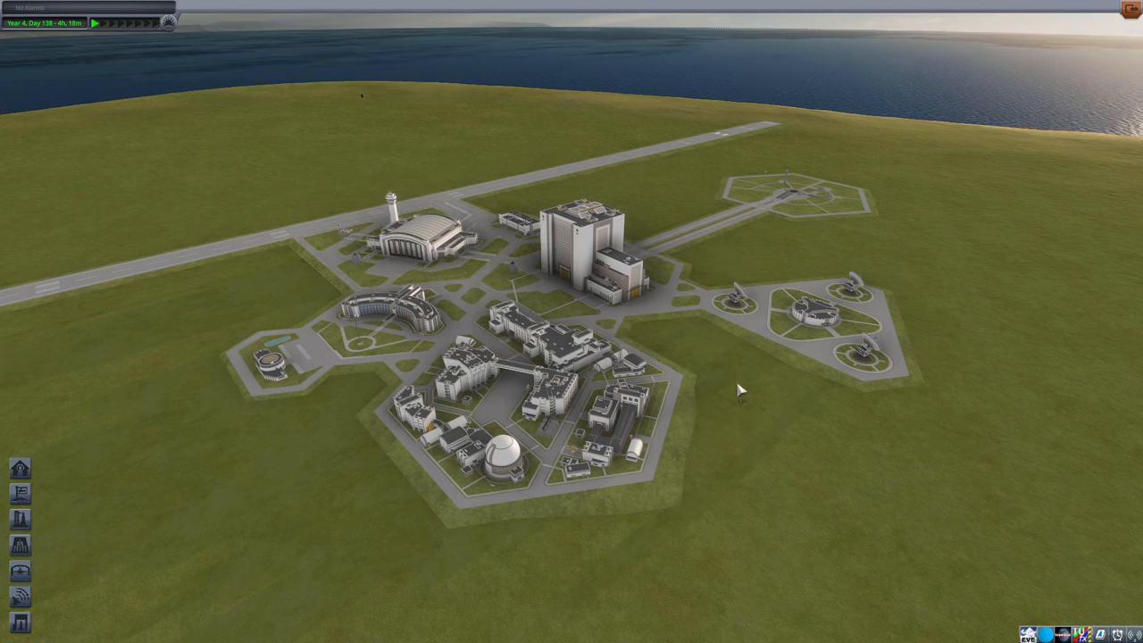
pyautogui.moveTo(640, 332)
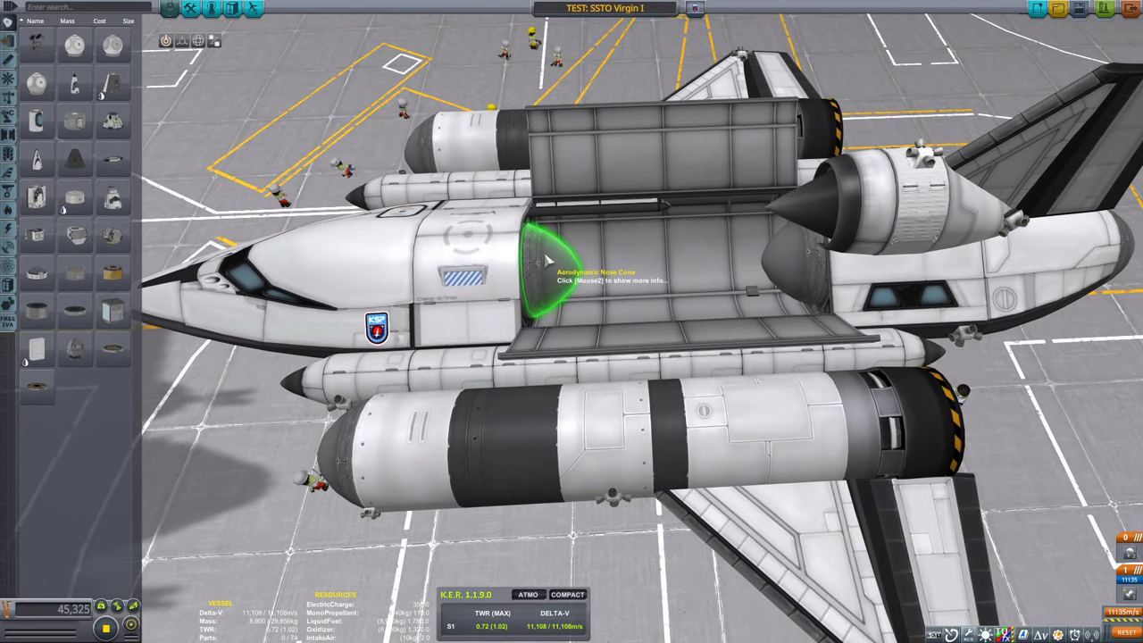
pyautogui.moveTo(784, 262)
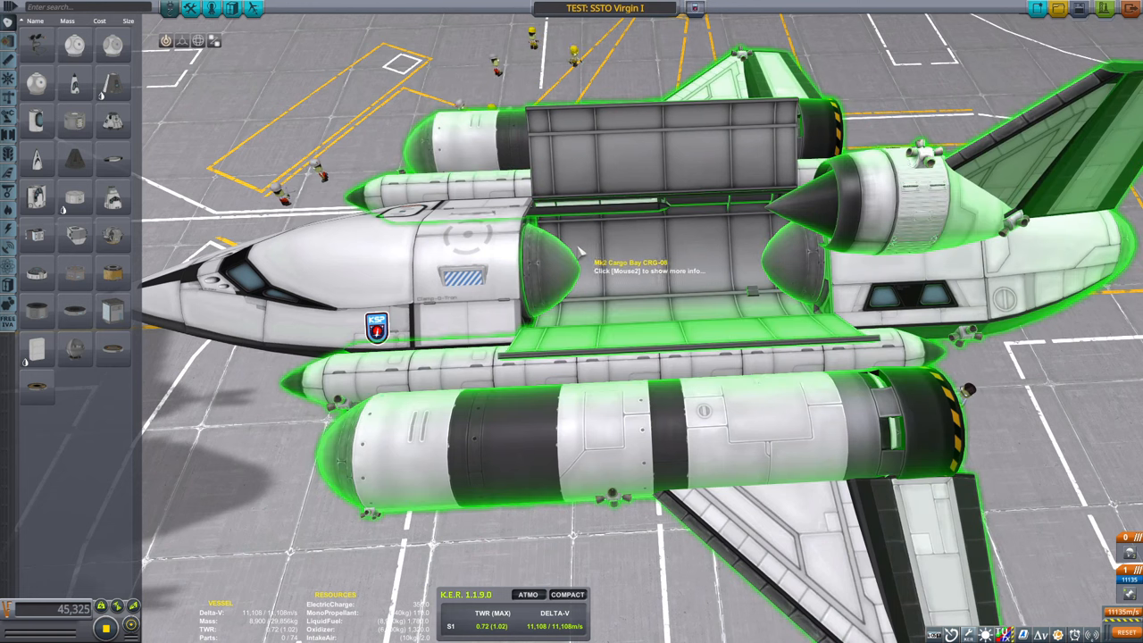
pyautogui.moveTo(741, 268)
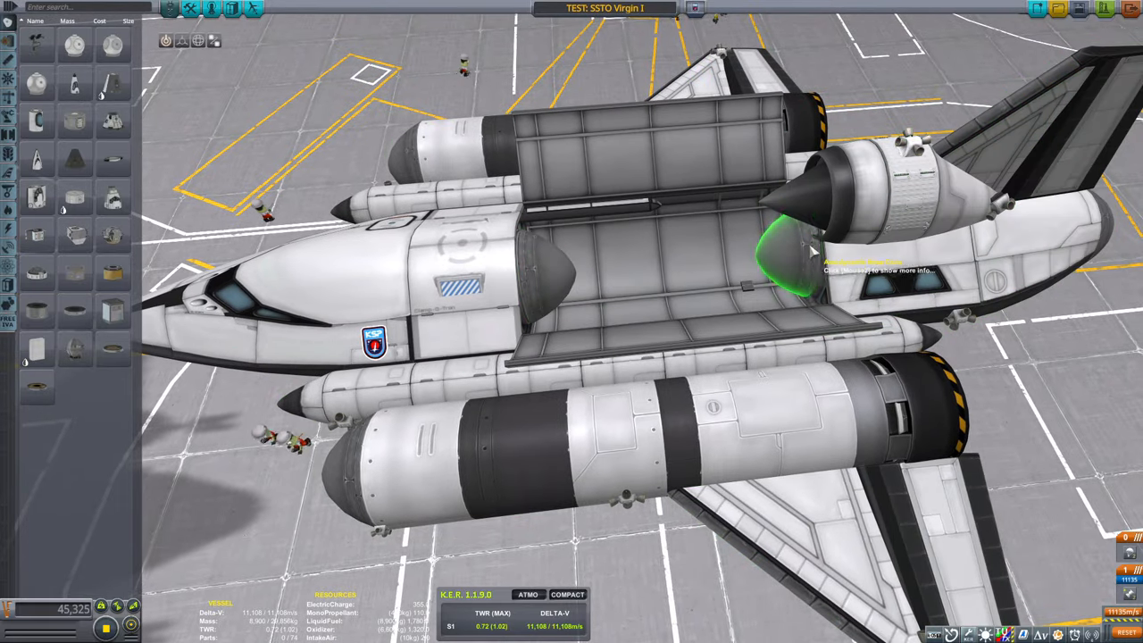
pyautogui.moveTo(772, 268)
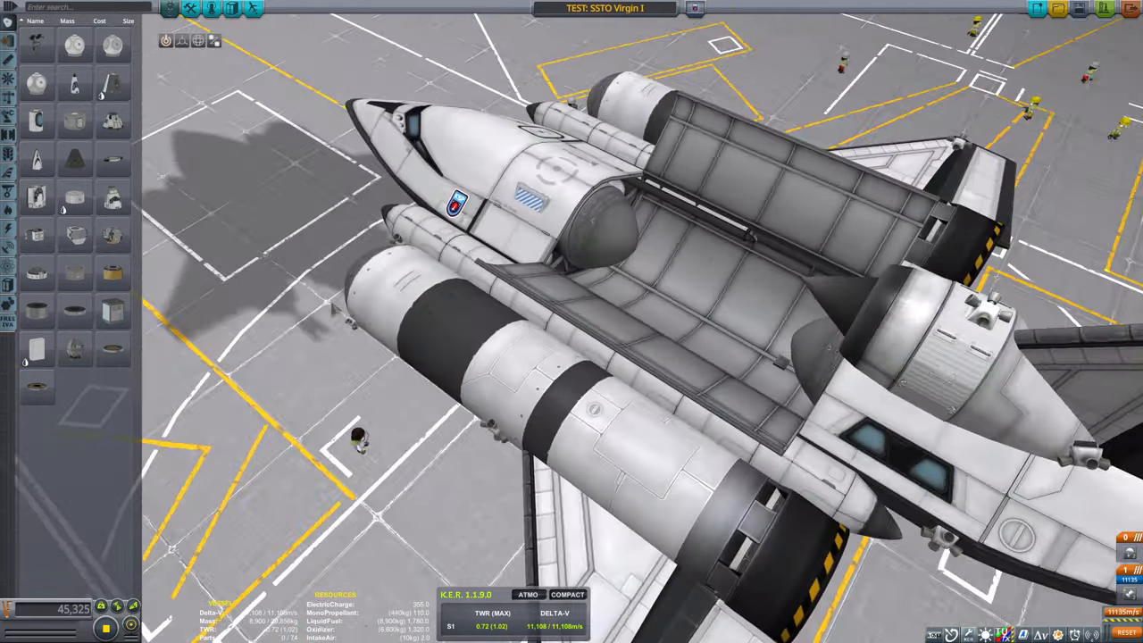
pyautogui.moveTo(620, 228)
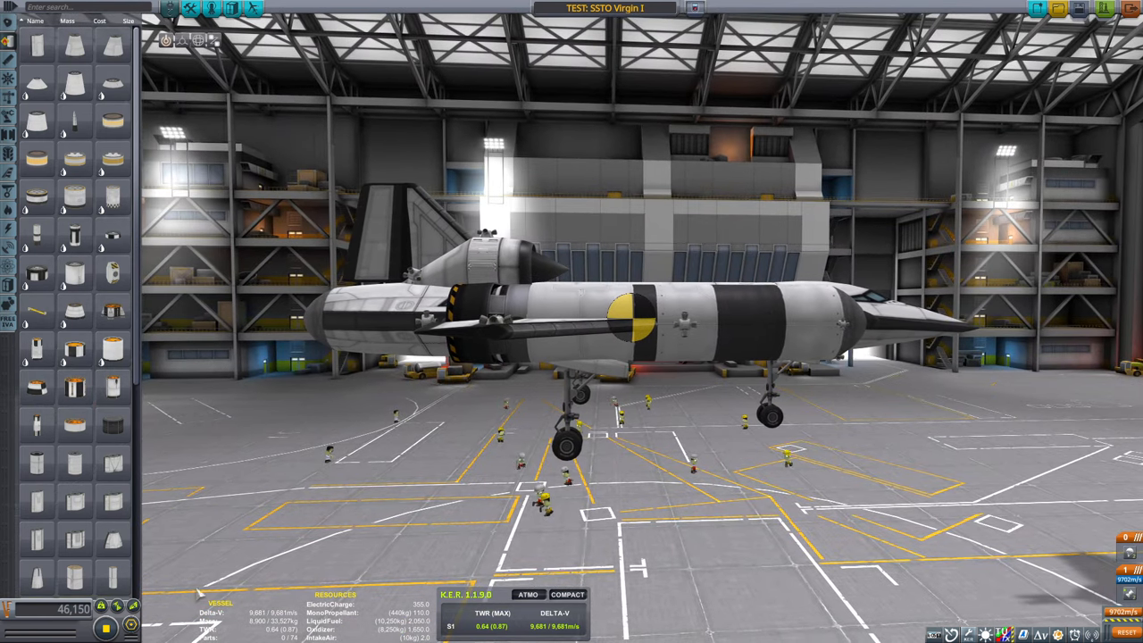
# - Select the Abort action group and inspect the Mk2 Clamp-O-Tron's part actions
pyautogui.click(621, 322)
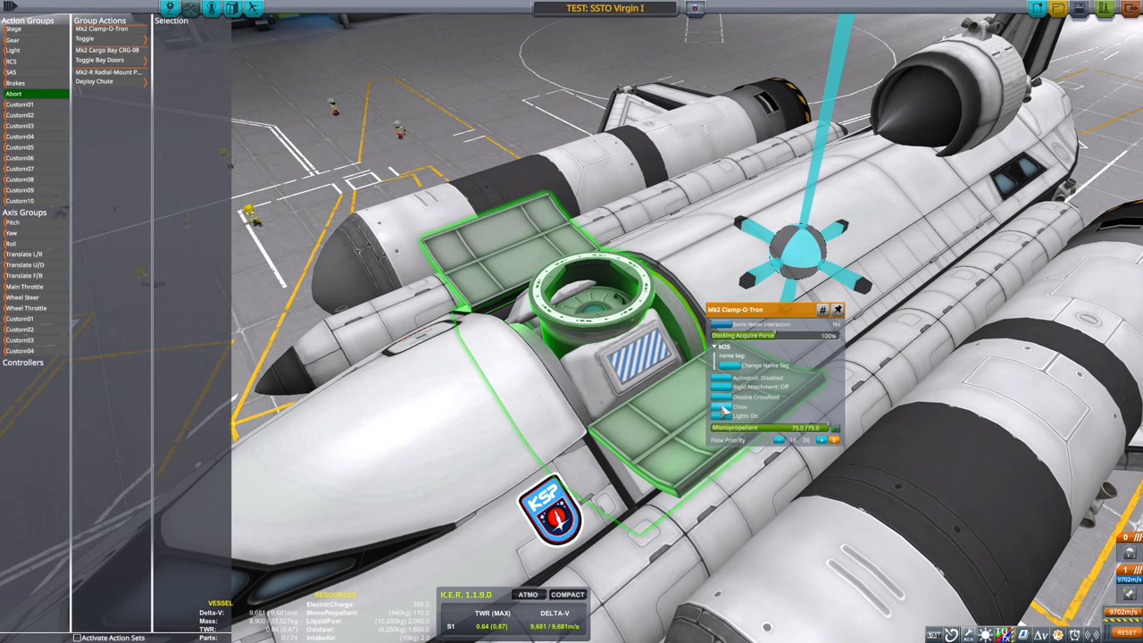
pyautogui.click(740, 407)
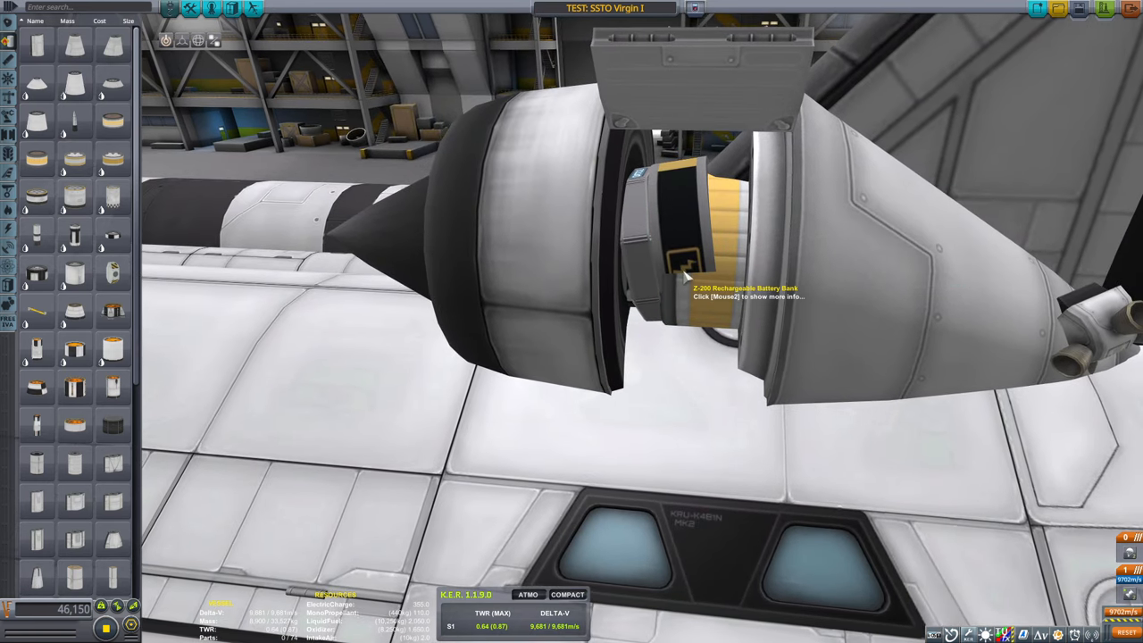
pyautogui.moveTo(645, 243)
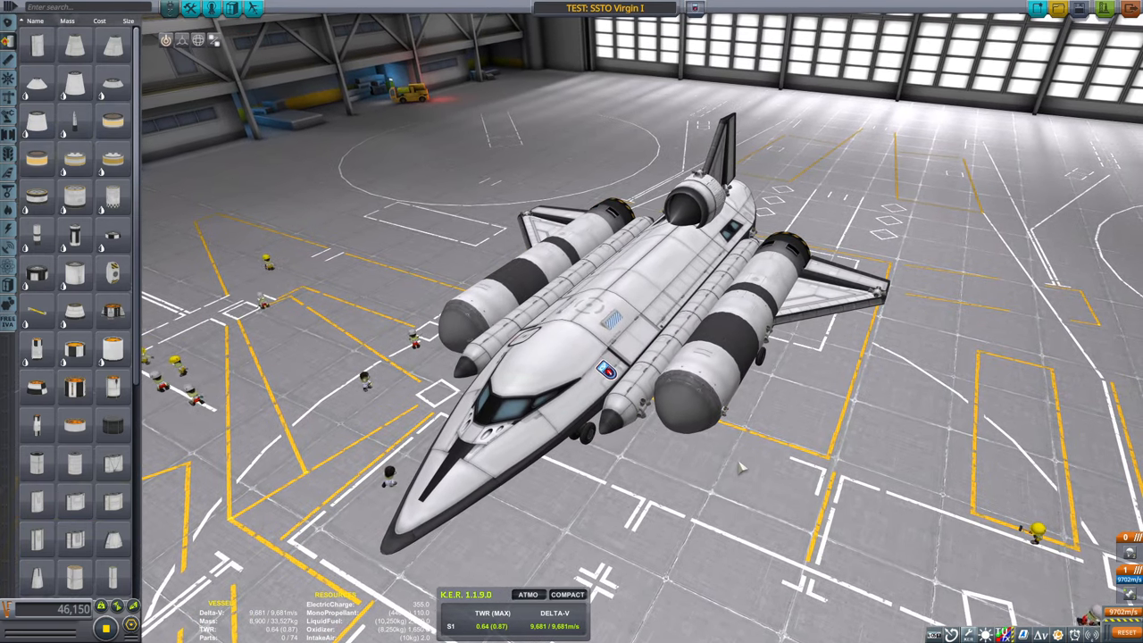
pyautogui.moveTo(710, 480)
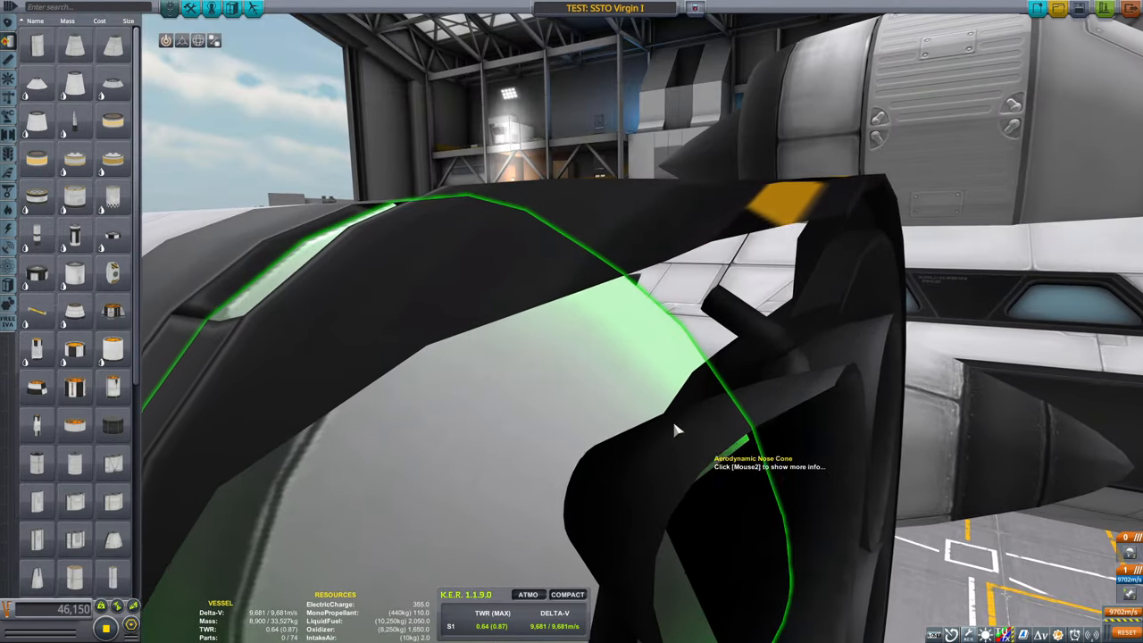
pyautogui.moveTo(505, 355)
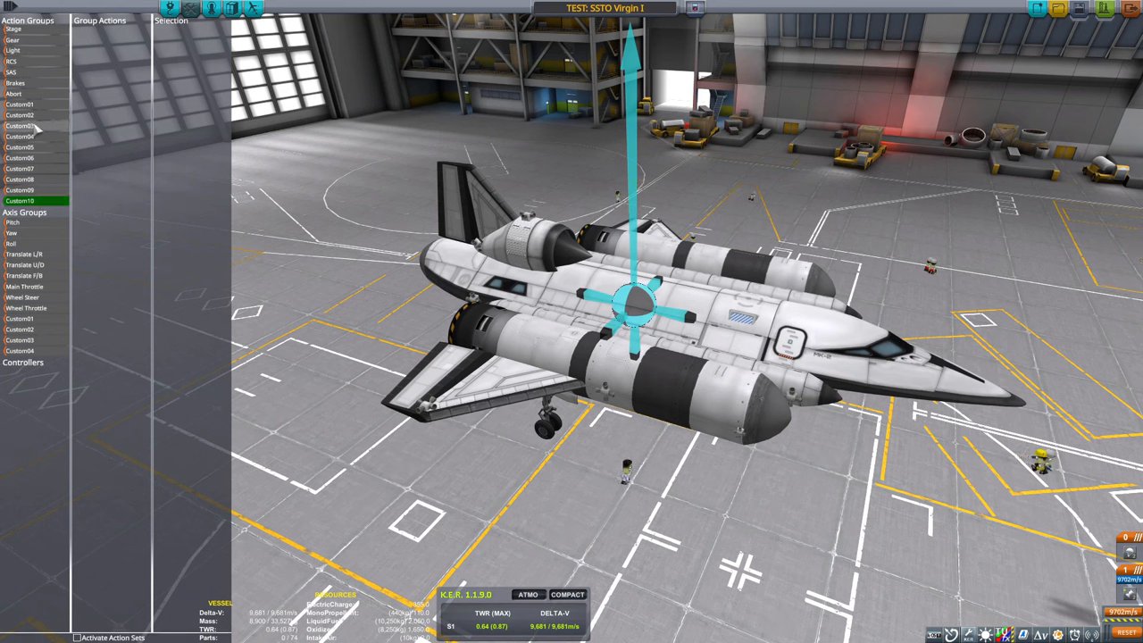
pyautogui.moveTo(152, 143)
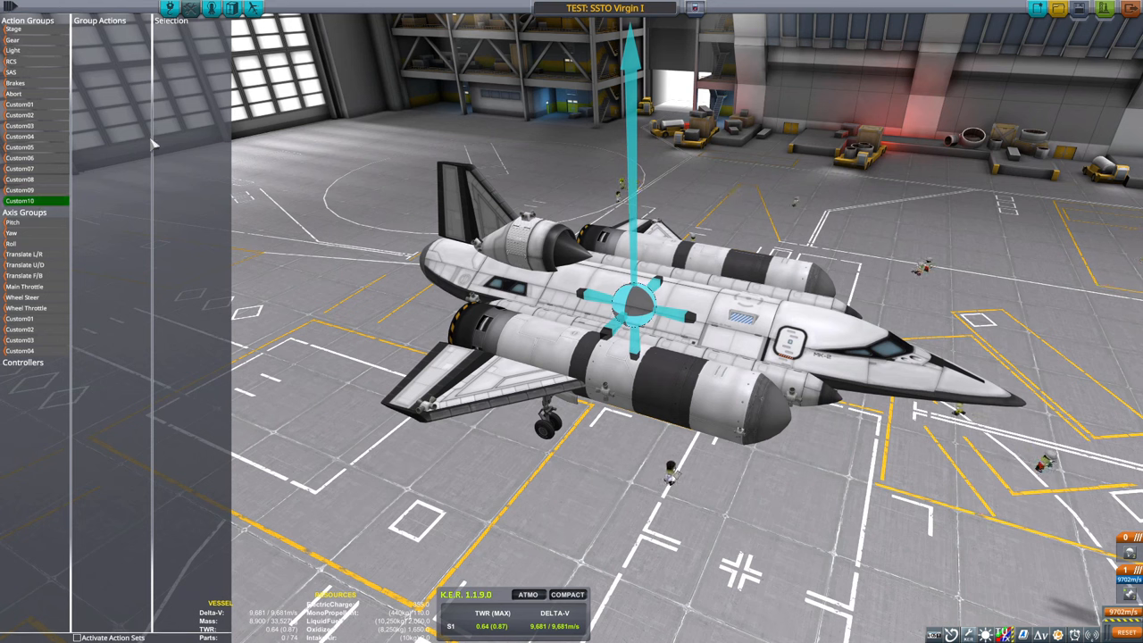
pyautogui.moveTo(60, 163)
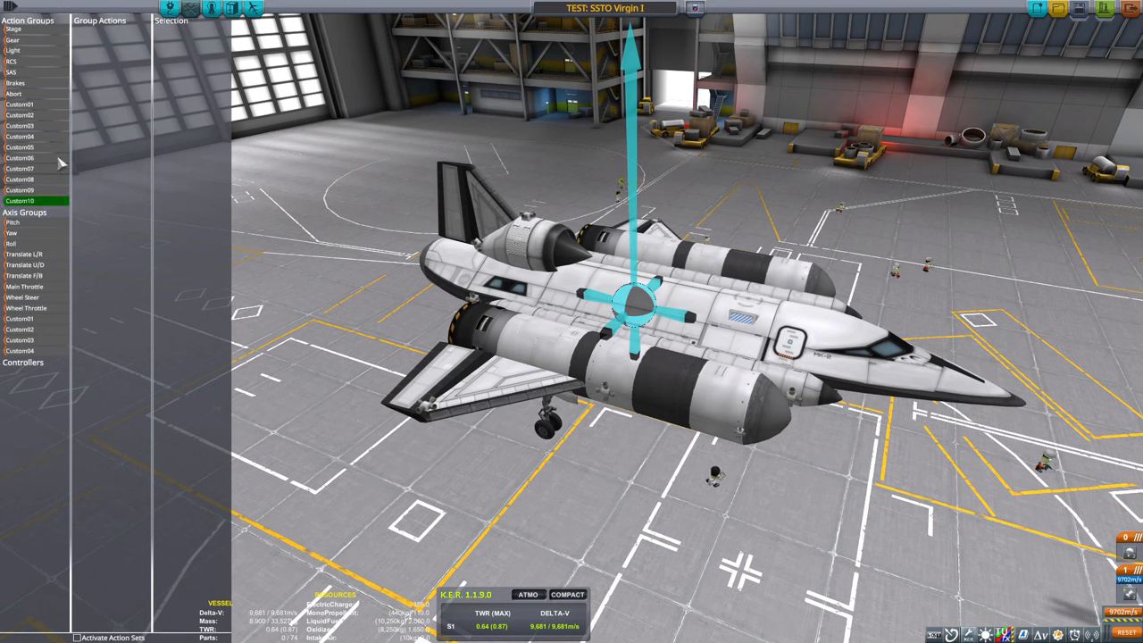
pyautogui.moveTo(467, 331)
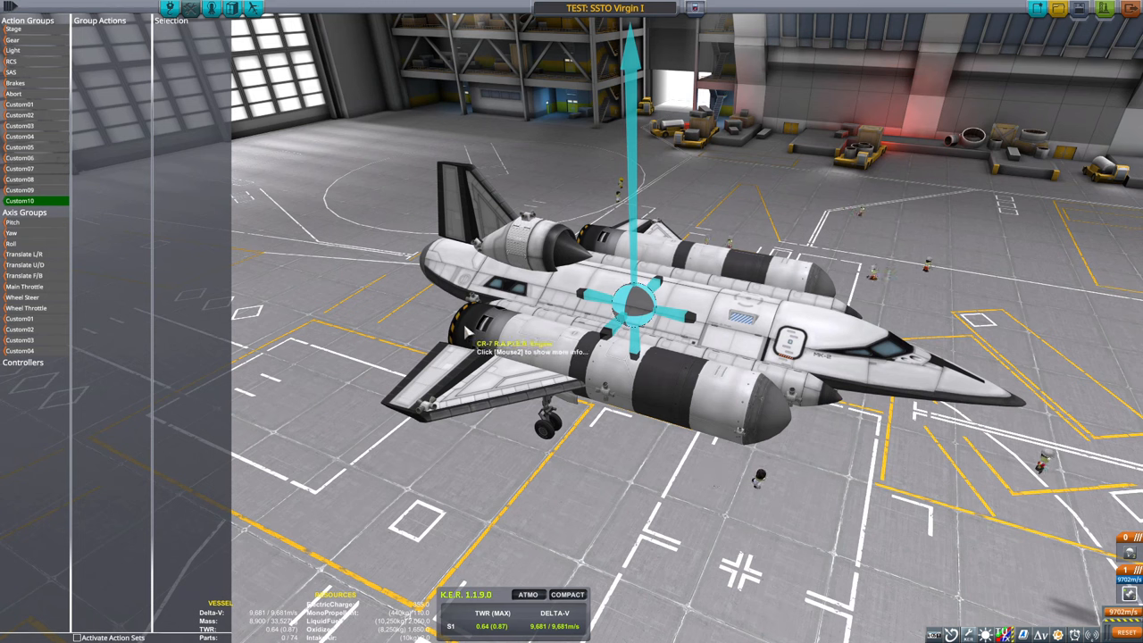
pyautogui.rightClick(474, 335)
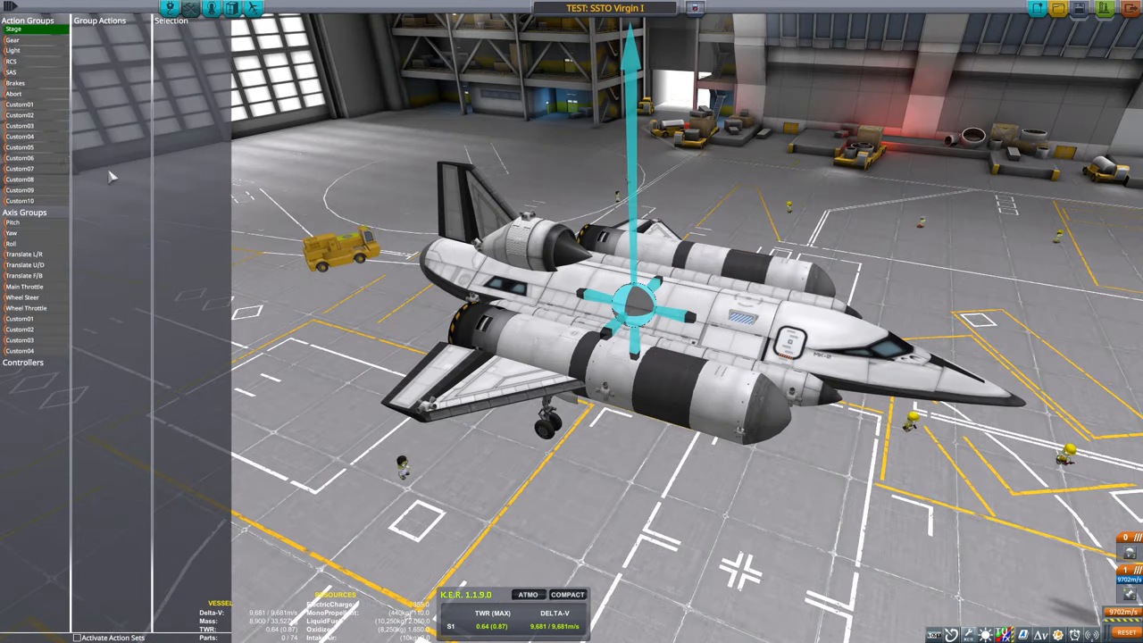
pyautogui.click(20, 103)
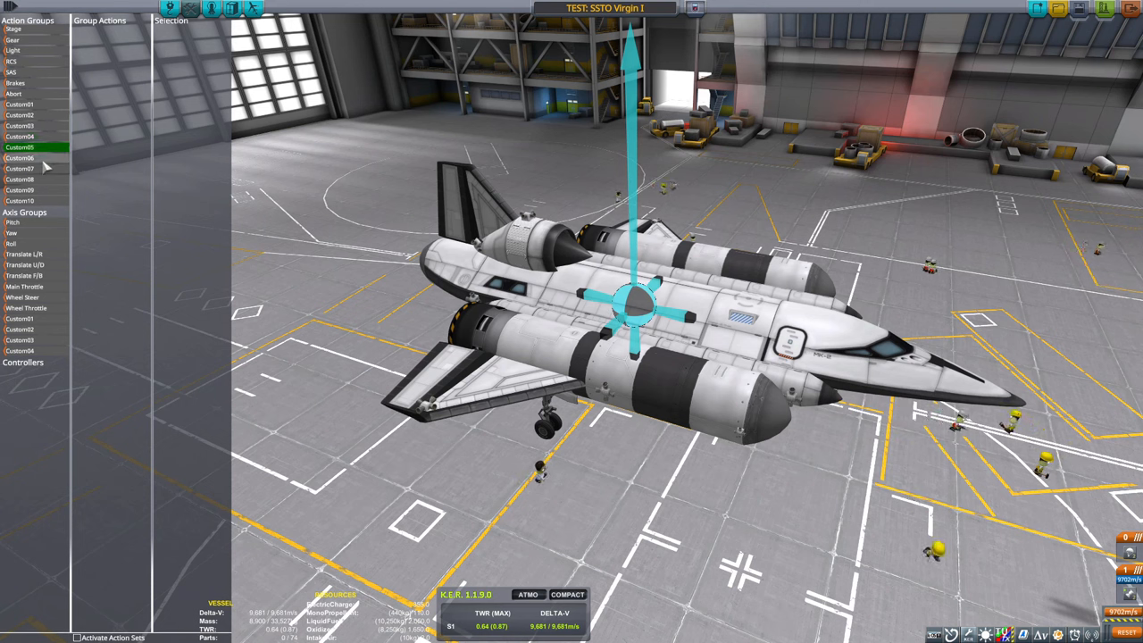
pyautogui.click(19, 190)
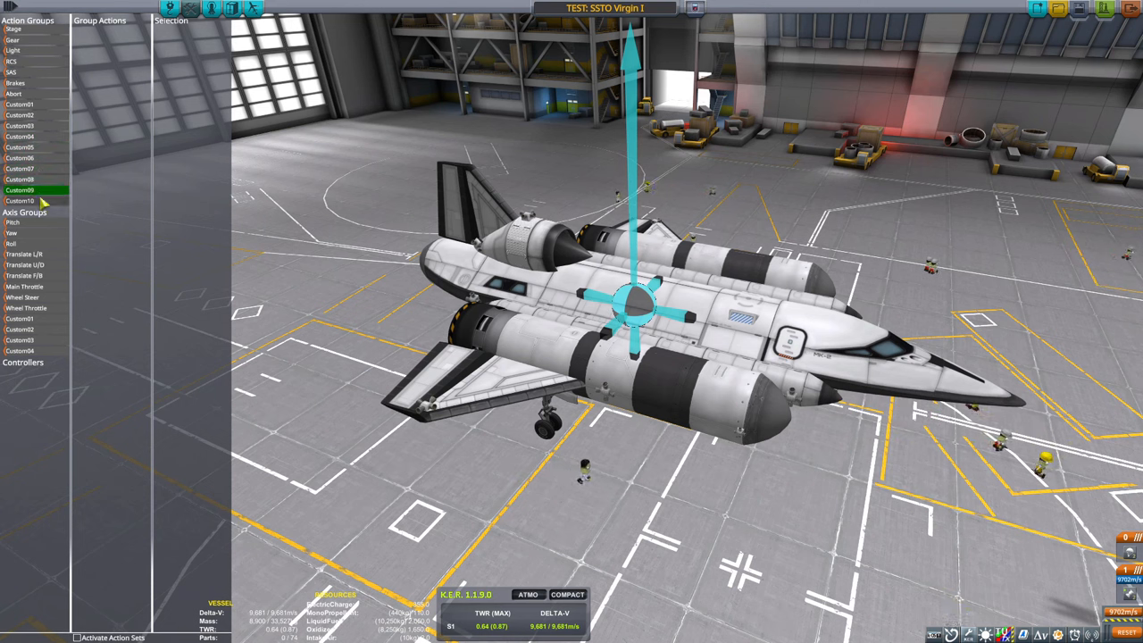
pyautogui.click(20, 200)
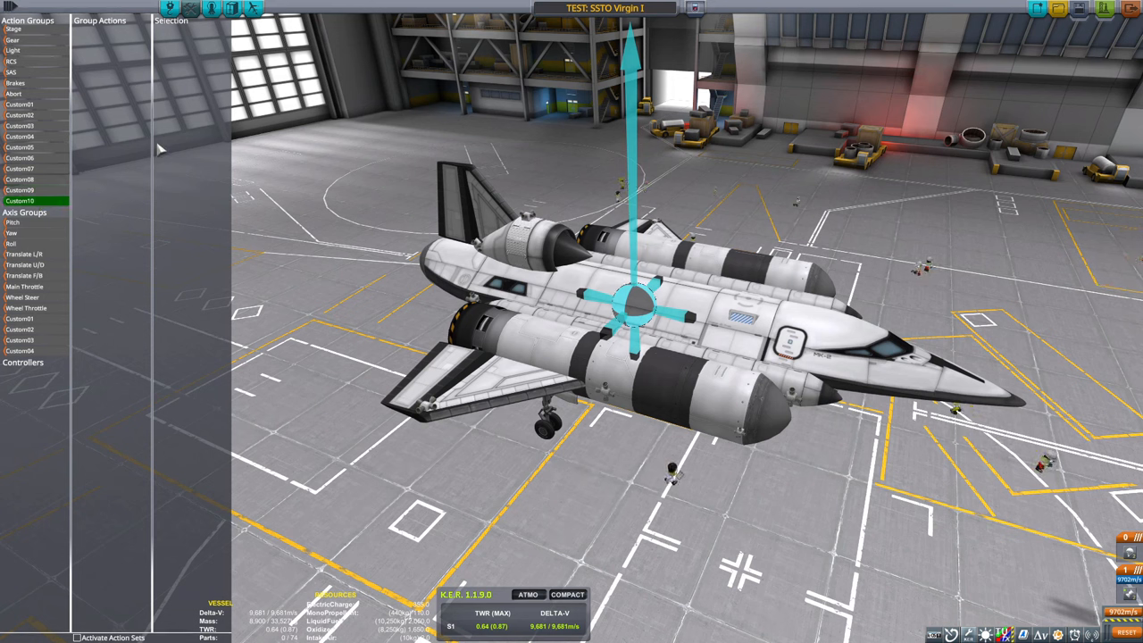
pyautogui.moveTo(58, 156)
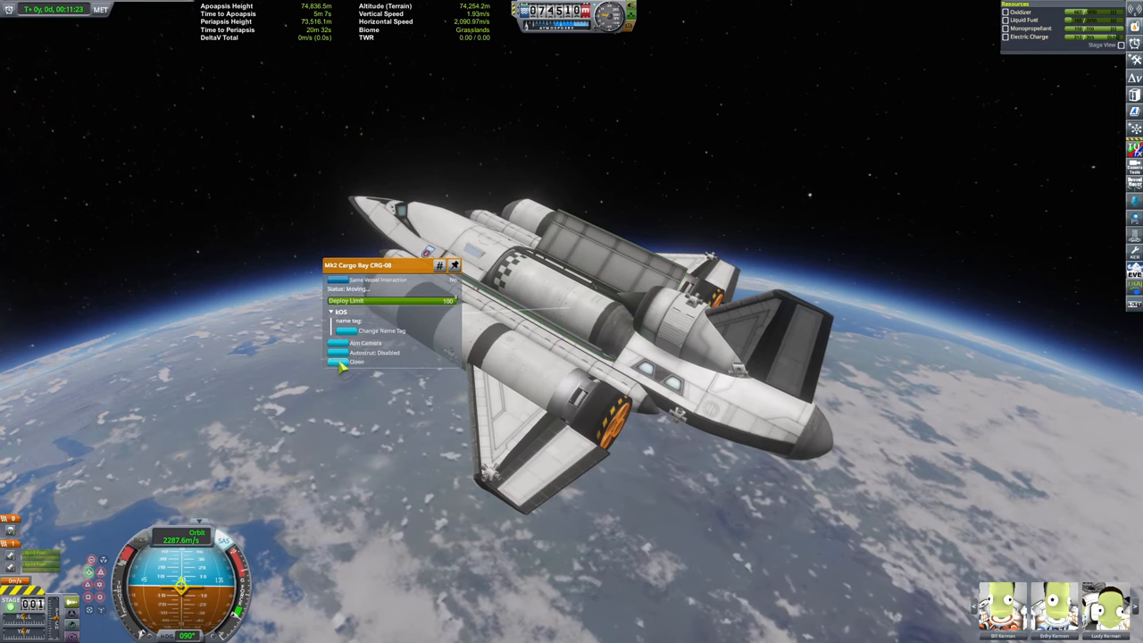
# - Open the cargo bay doors, ride out the reentry and close the Flight Results report
pyautogui.click(356, 361)
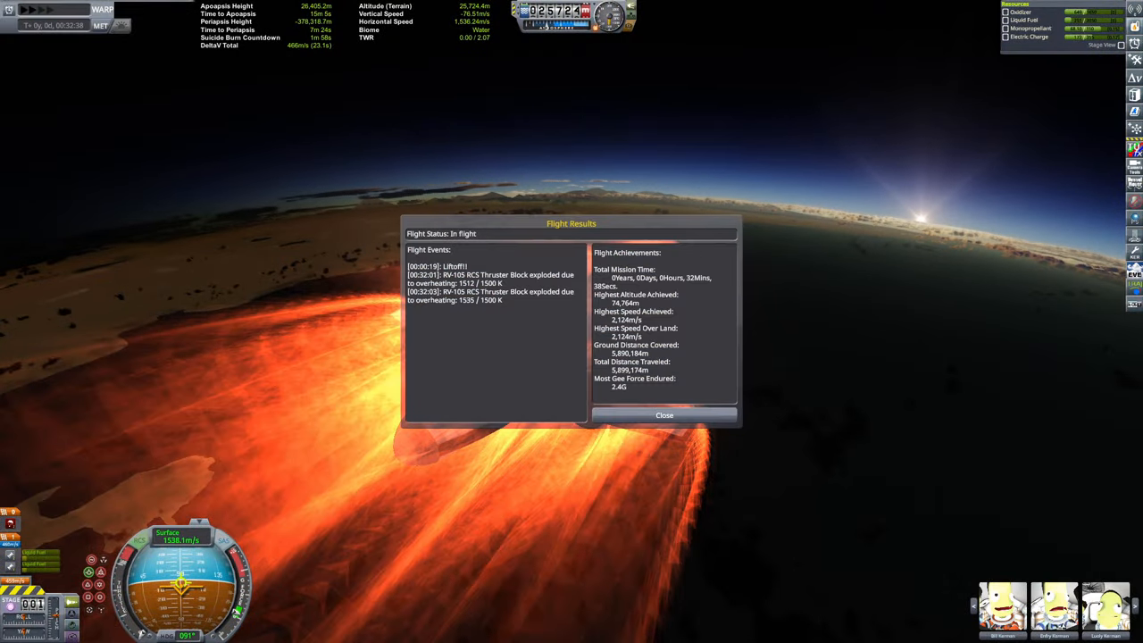
pyautogui.click(664, 415)
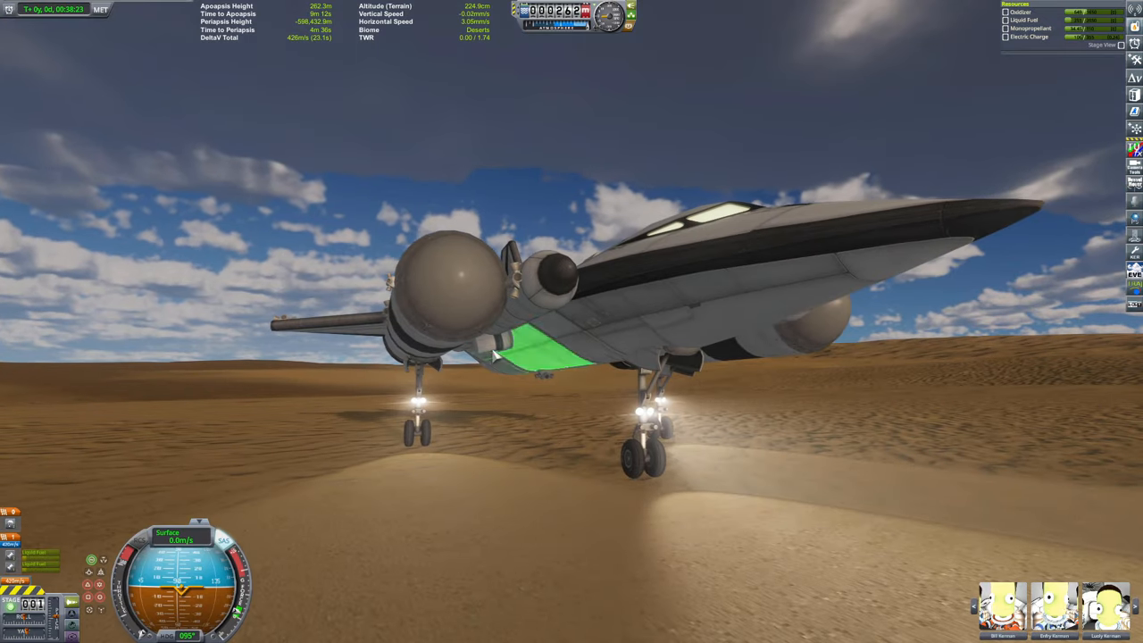
# - Bring up the Revert Flight prompt with Virgin I landed in the desert
pyautogui.rightClick(544, 349)
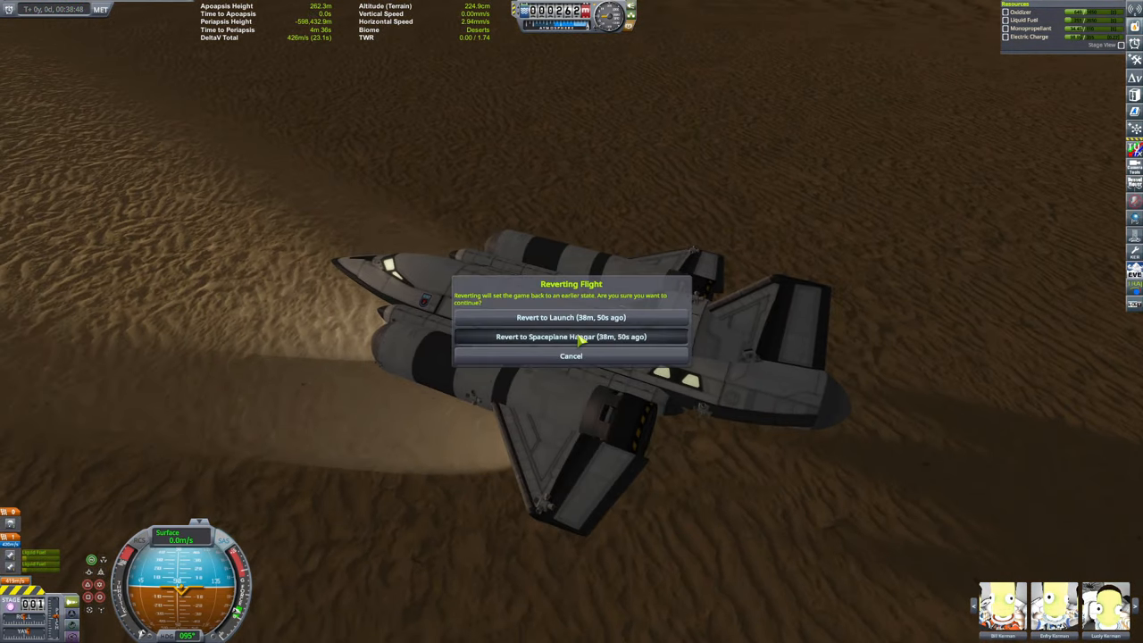
pyautogui.click(570, 337)
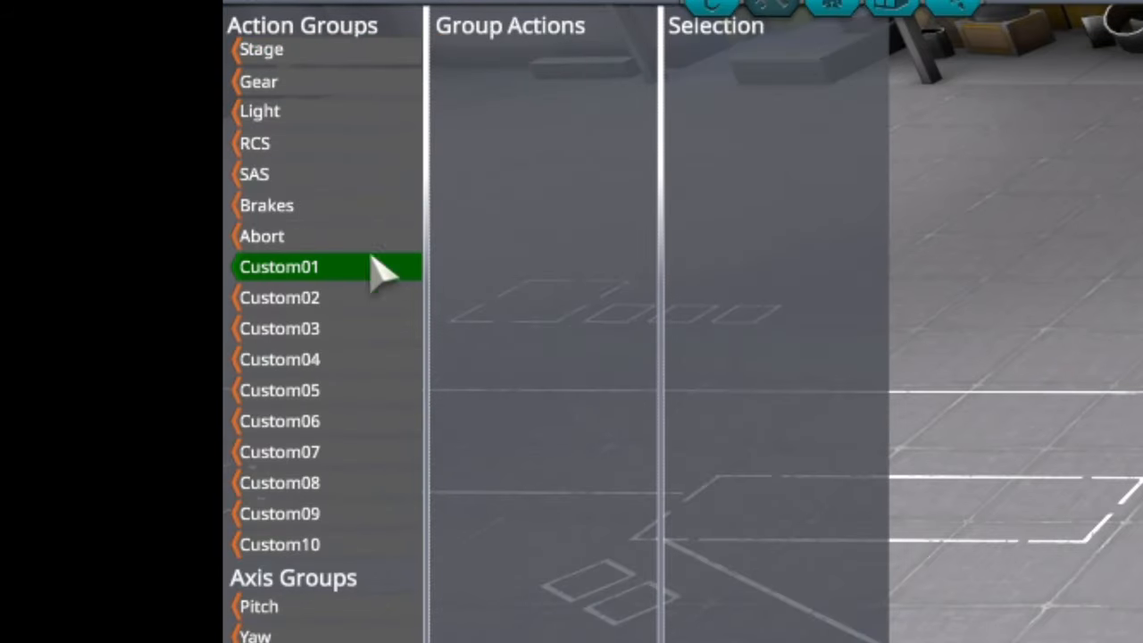
# - Add the Service Bay (1.25m) Toggle action to the Custom03 group
pyautogui.click(278, 328)
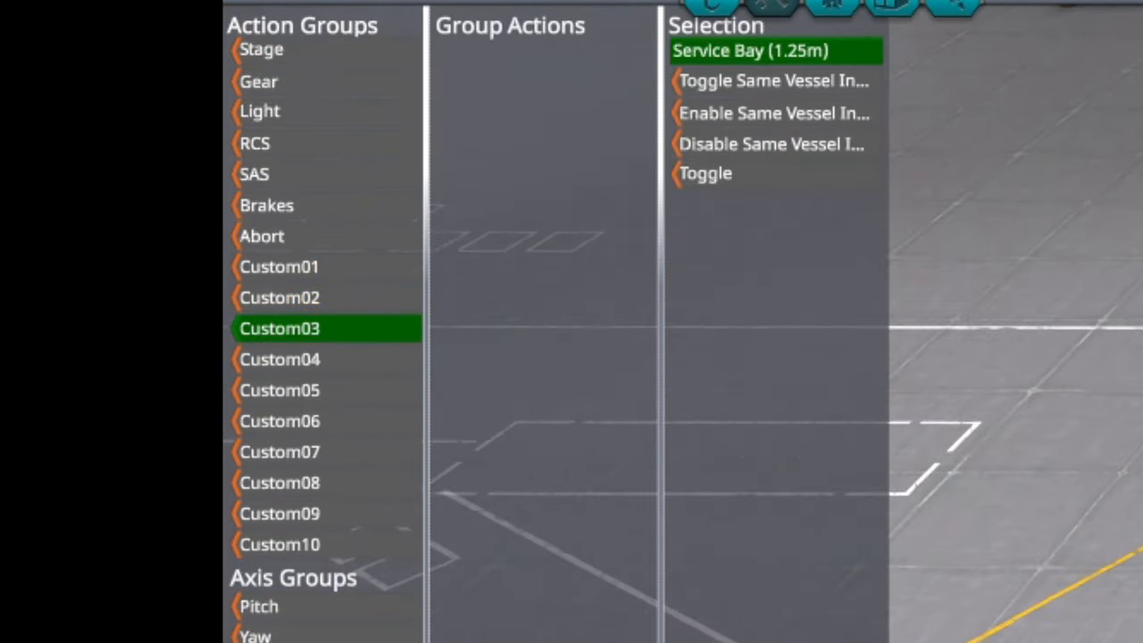
pyautogui.click(705, 172)
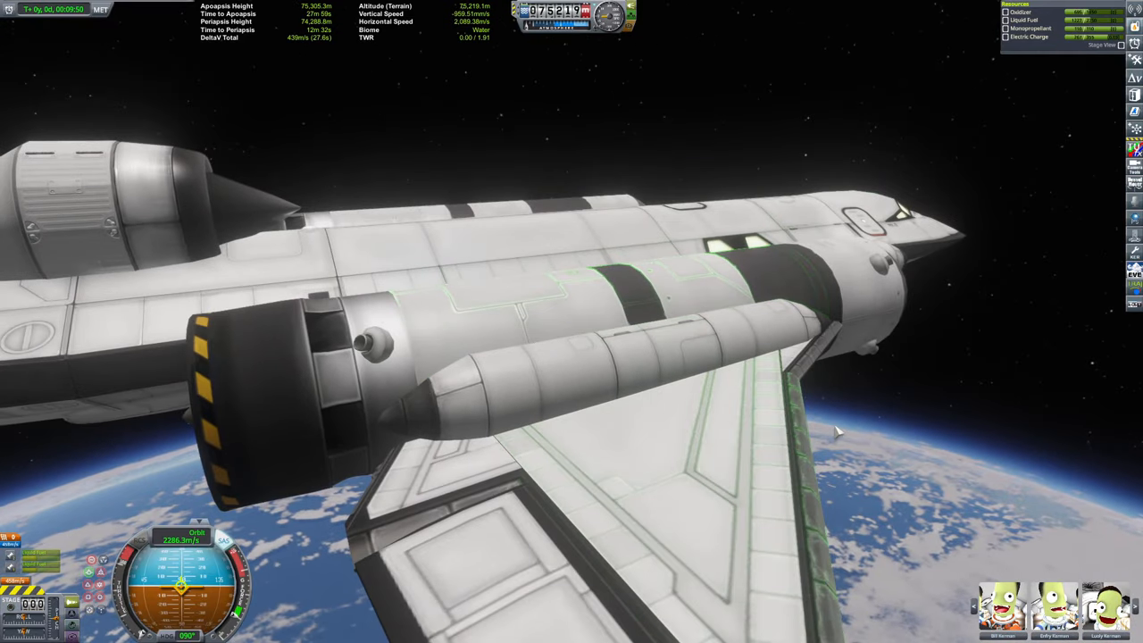
# - Orbit the camera around Virgin I in its 75 km Kerbin orbit
pyautogui.moveTo(835, 432); pyautogui.dragTo(478, 538)
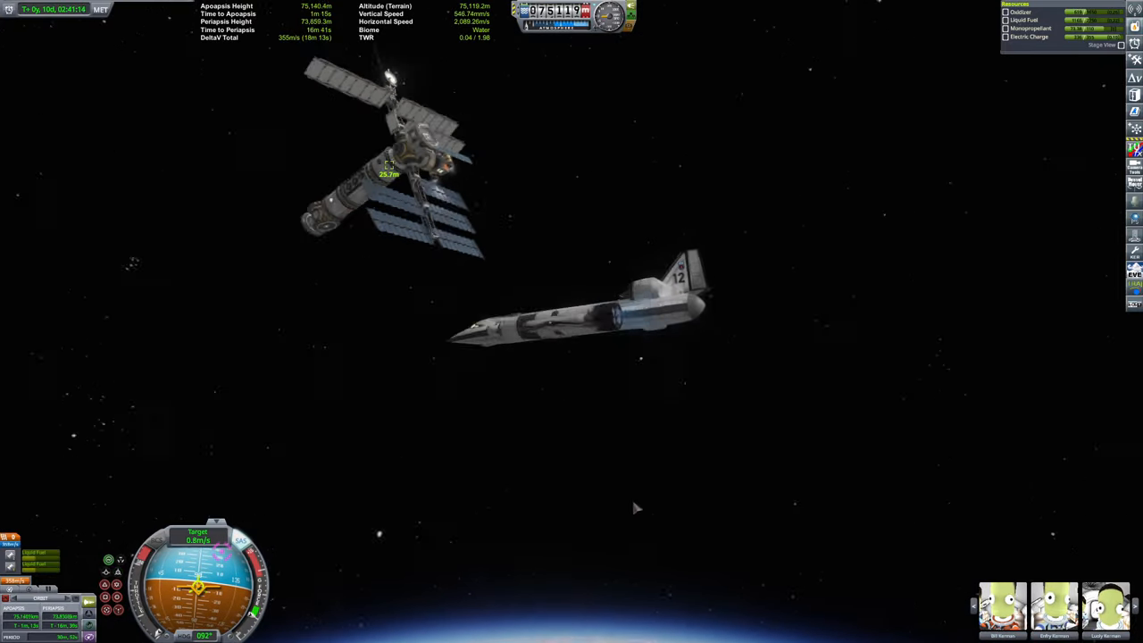
# - Advance time to close the approach to the station within about 25 m
pyautogui.press('.')
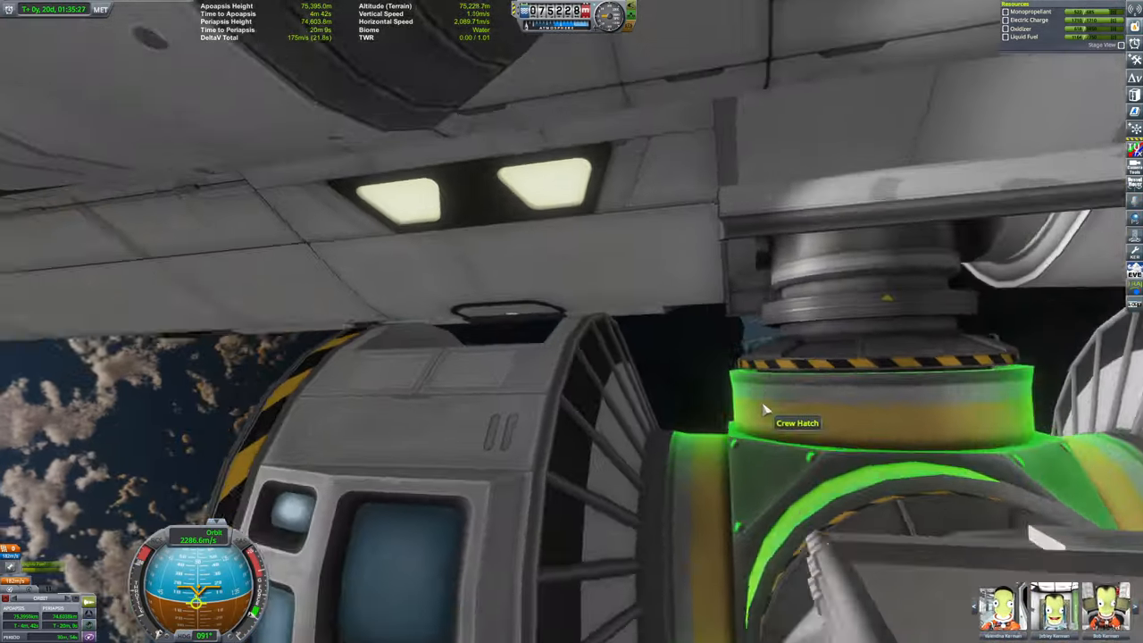
# - Enter the cabin through the Crew Hatch and dismiss the Freeiva controls help
pyautogui.click(796, 422)
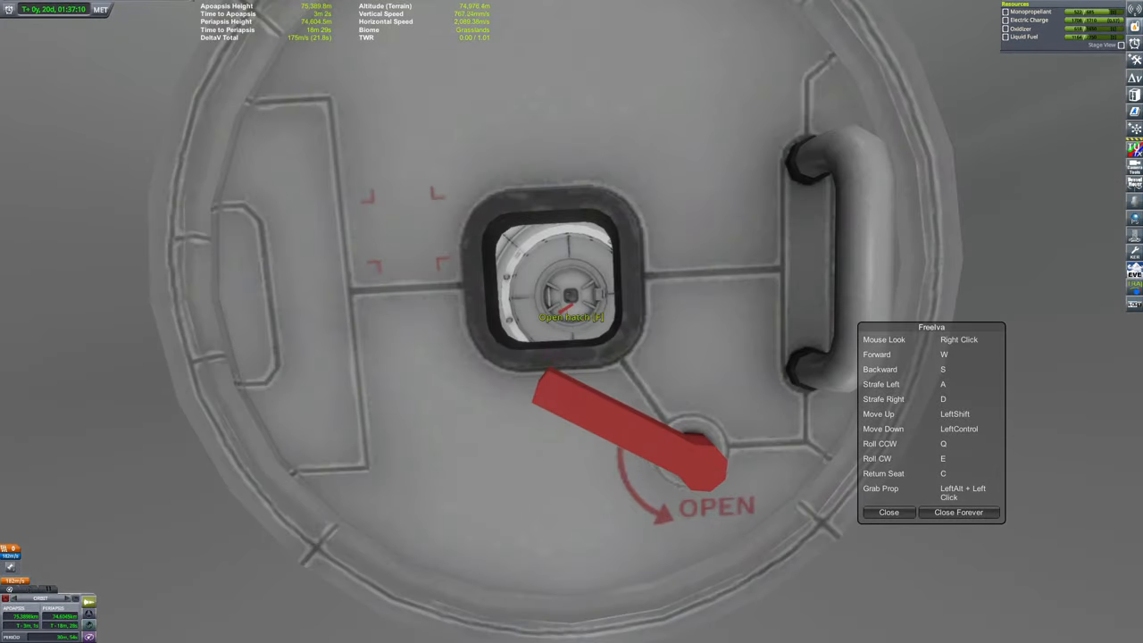
pyautogui.click(572, 317)
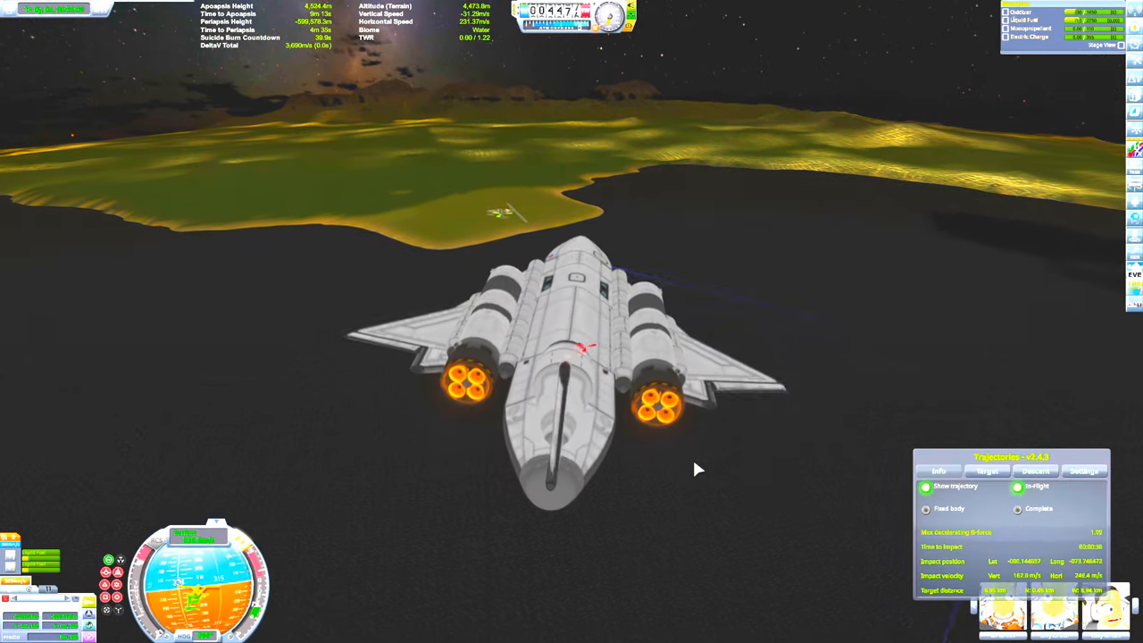
# - Show the Target panel in the Trajectories window during the coastal descent
pyautogui.click(987, 471)
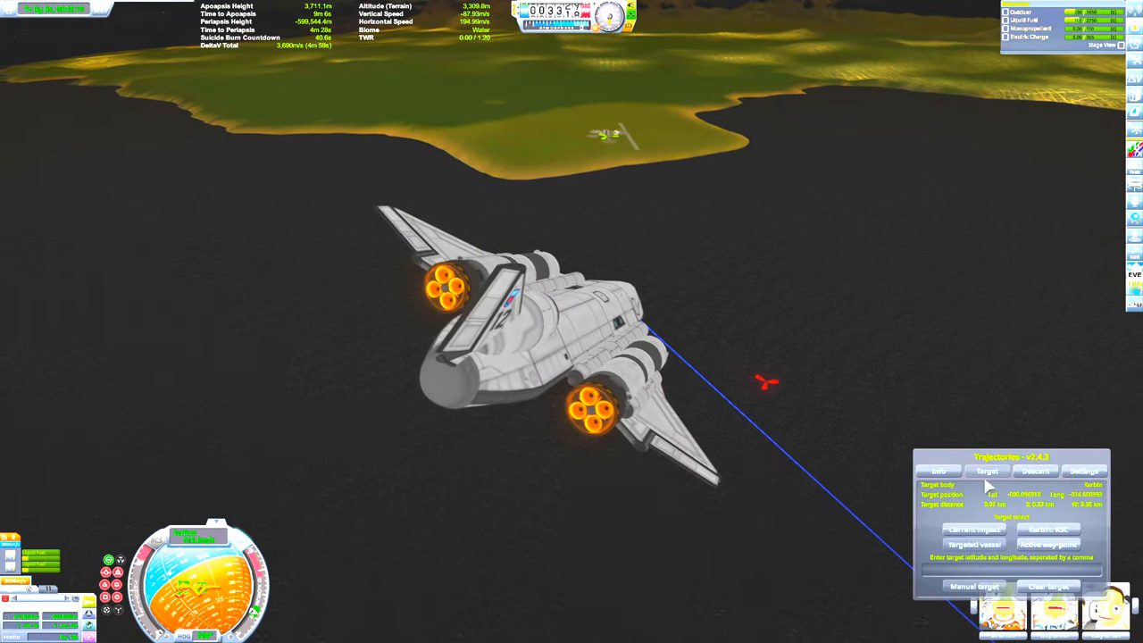